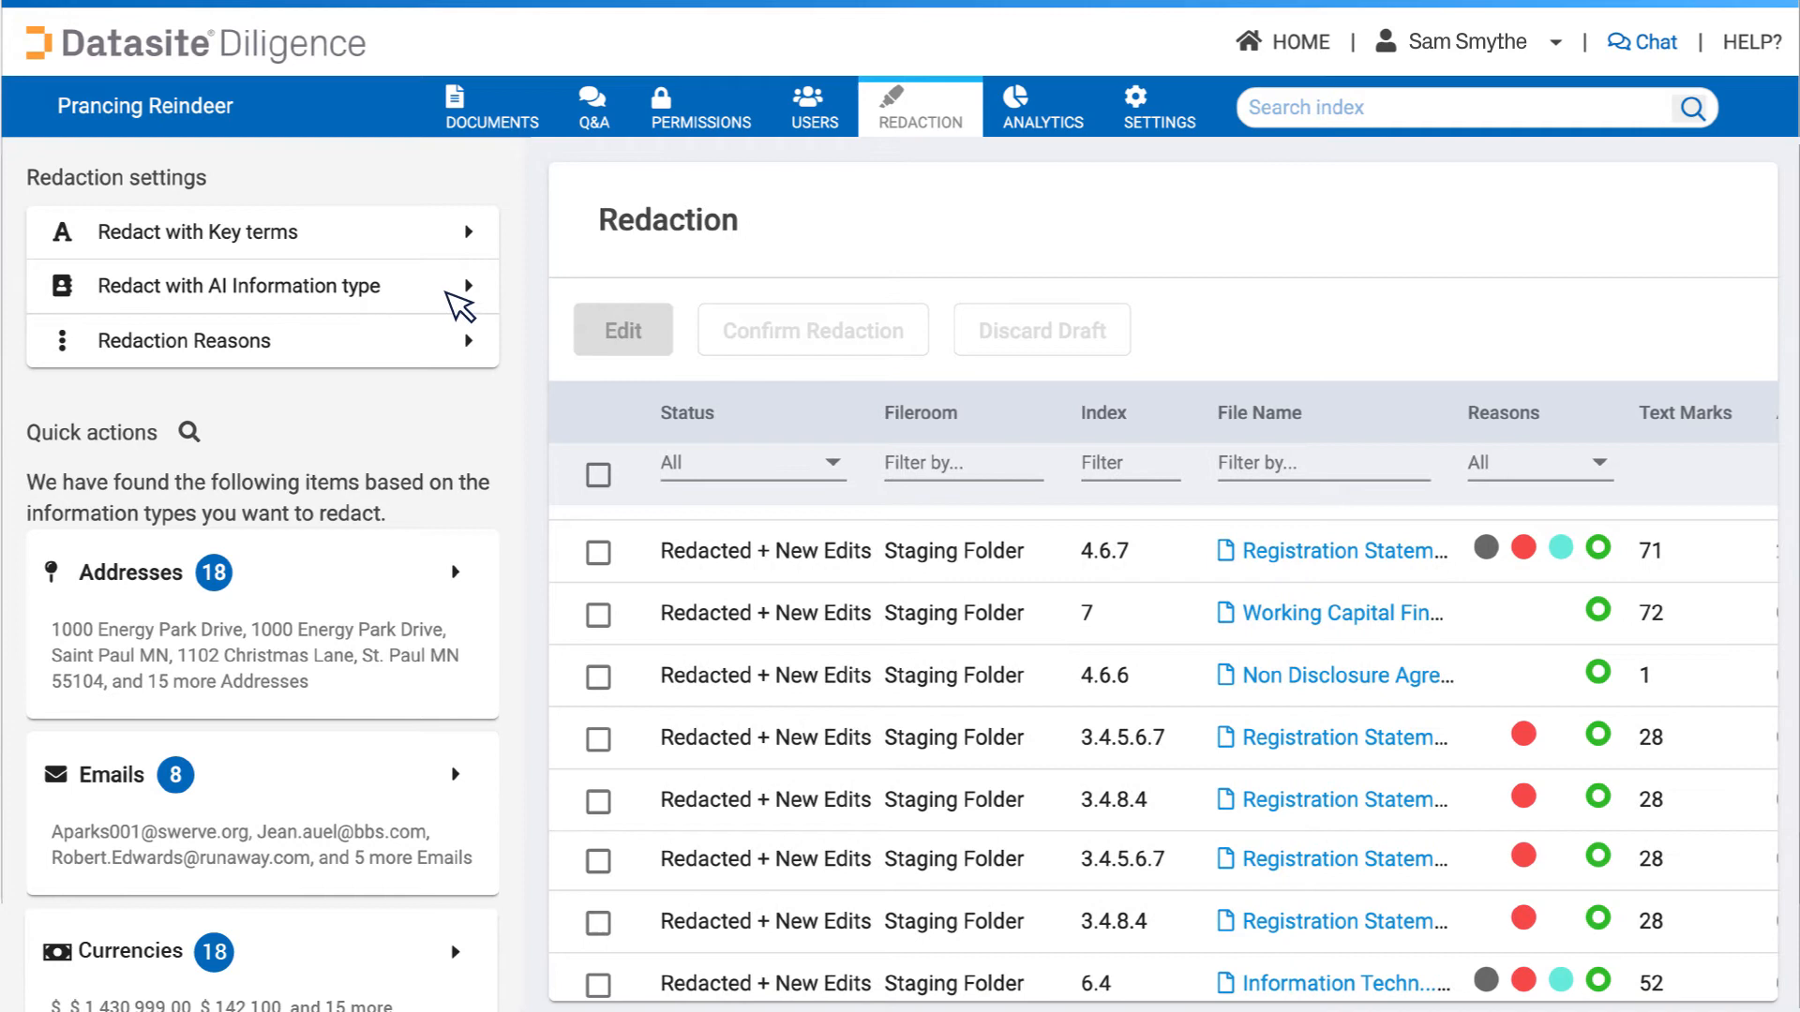
Step: Select all 18 found currency amounts with reason Commercial and return to the document
left_click(260, 287)
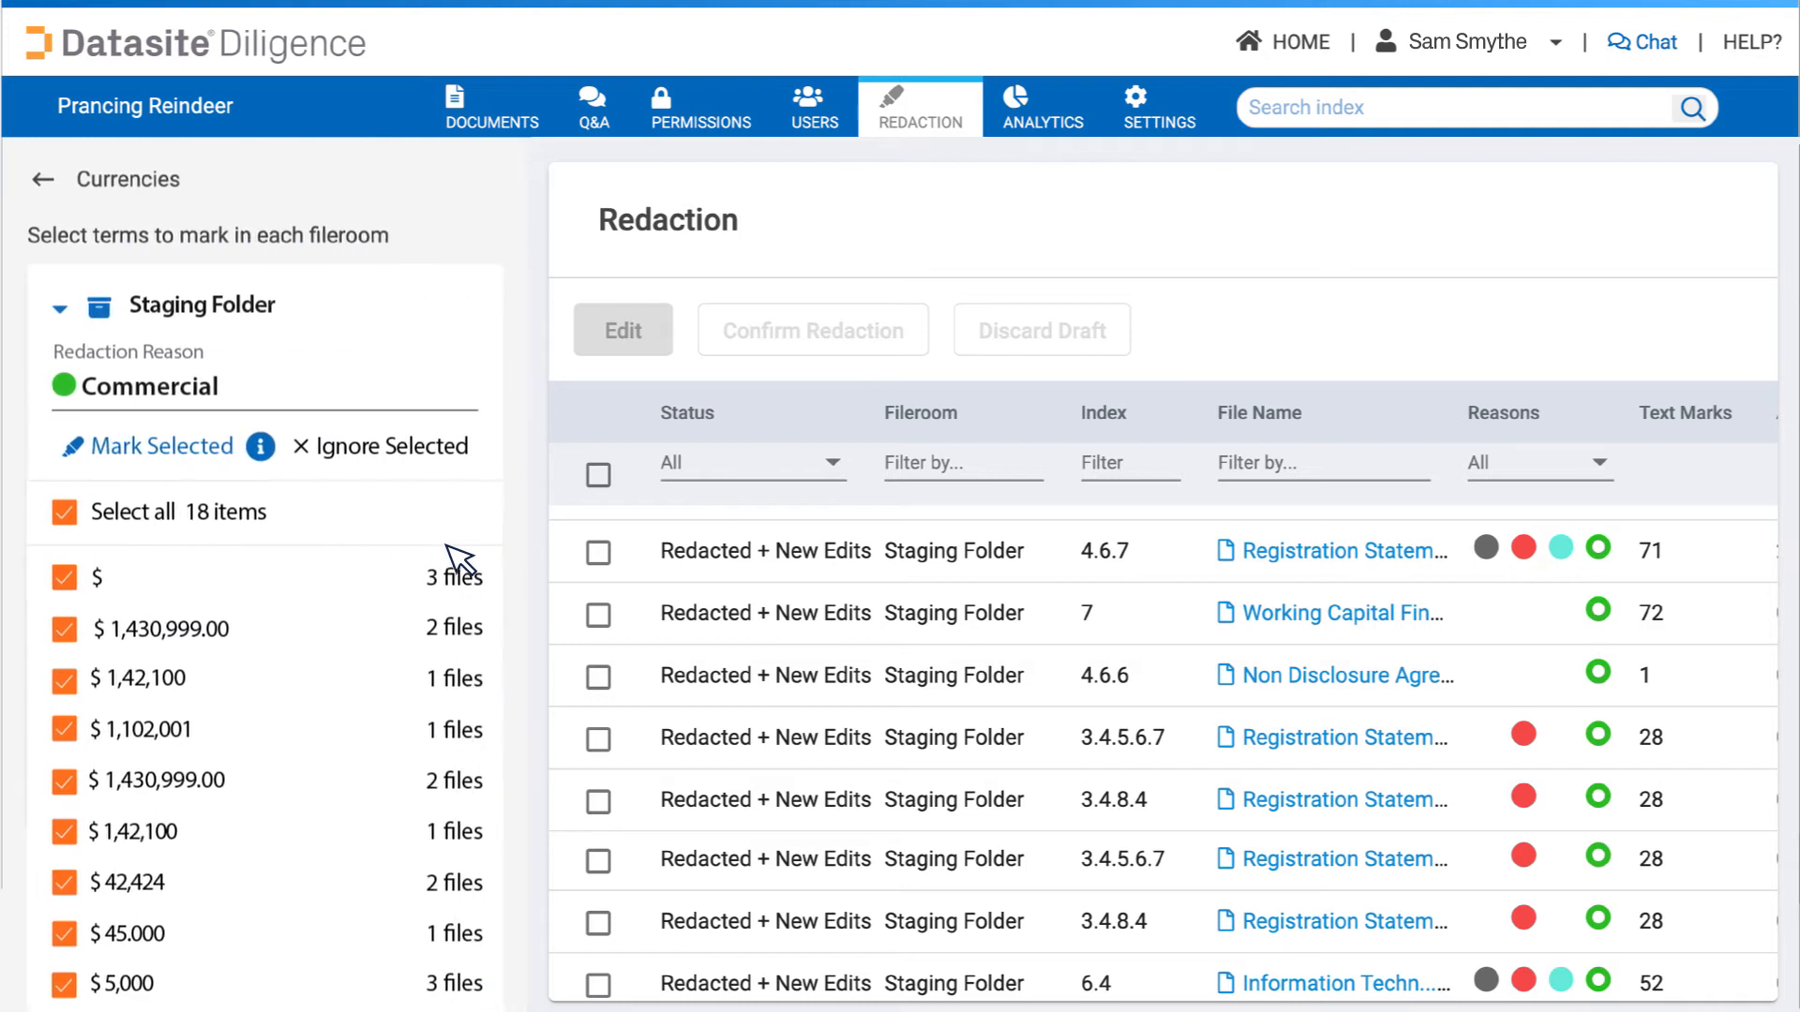
mouse_move(64, 197)
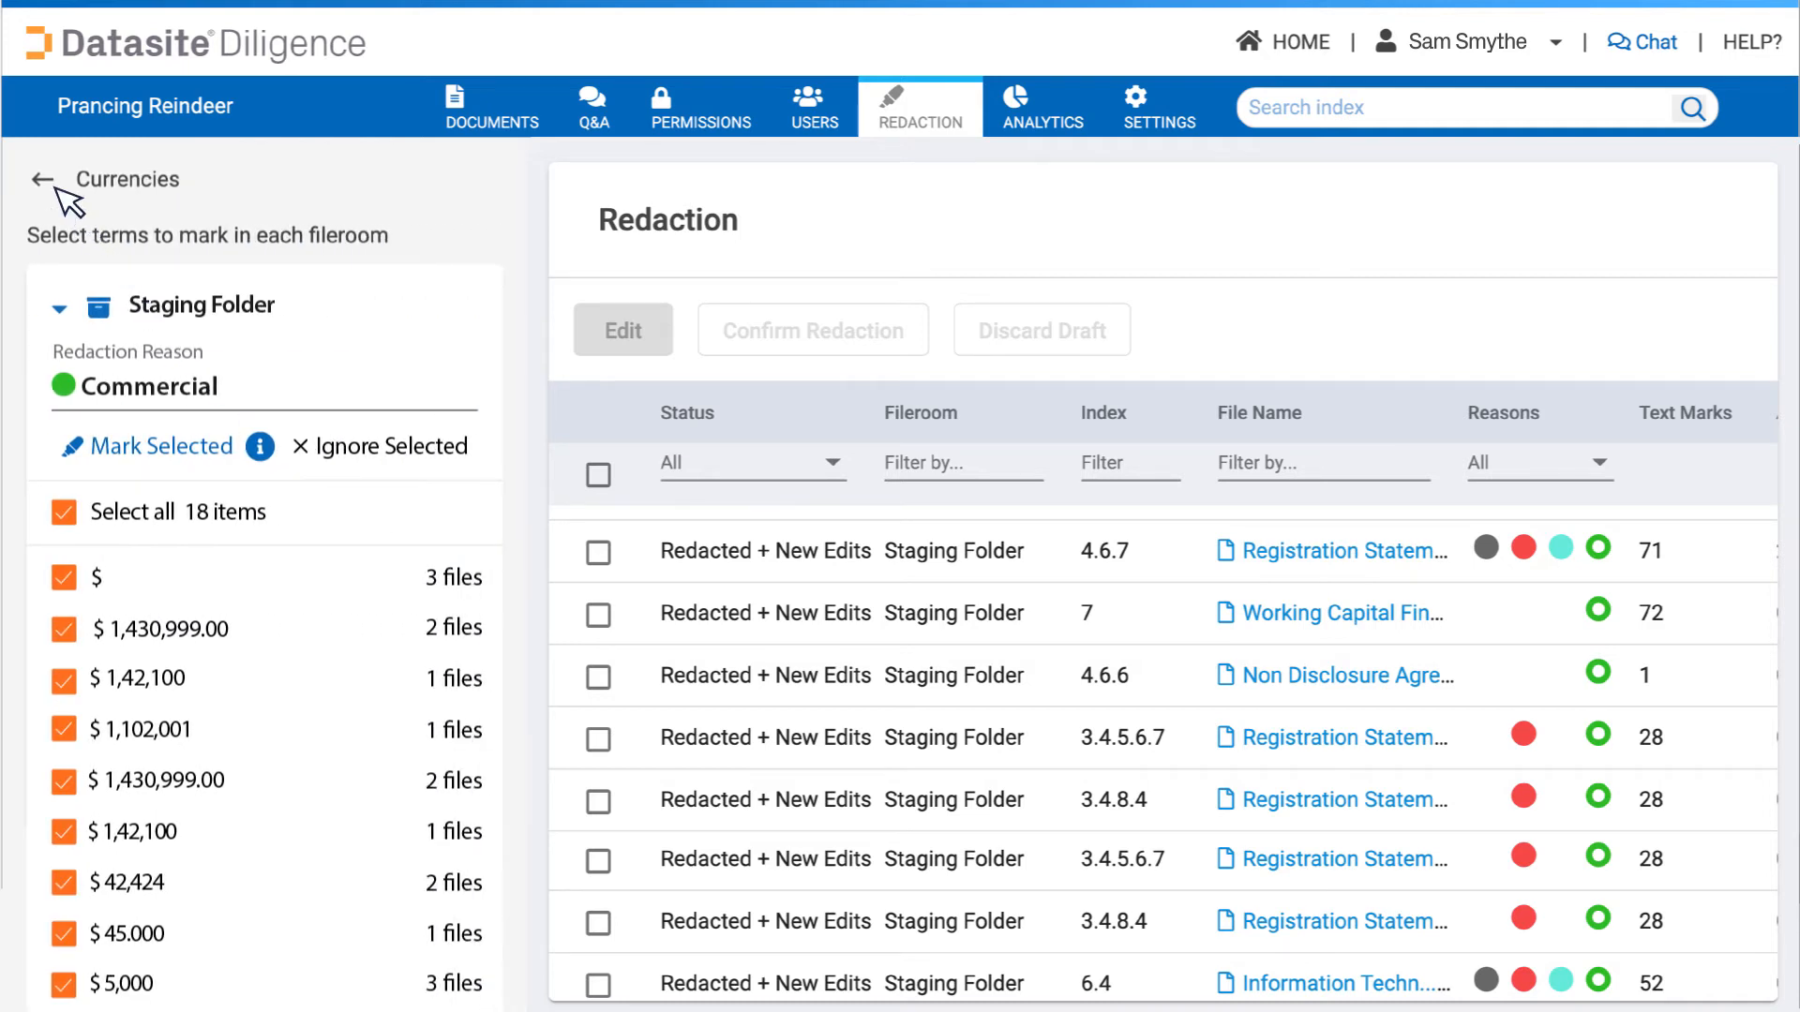
left_click(41, 180)
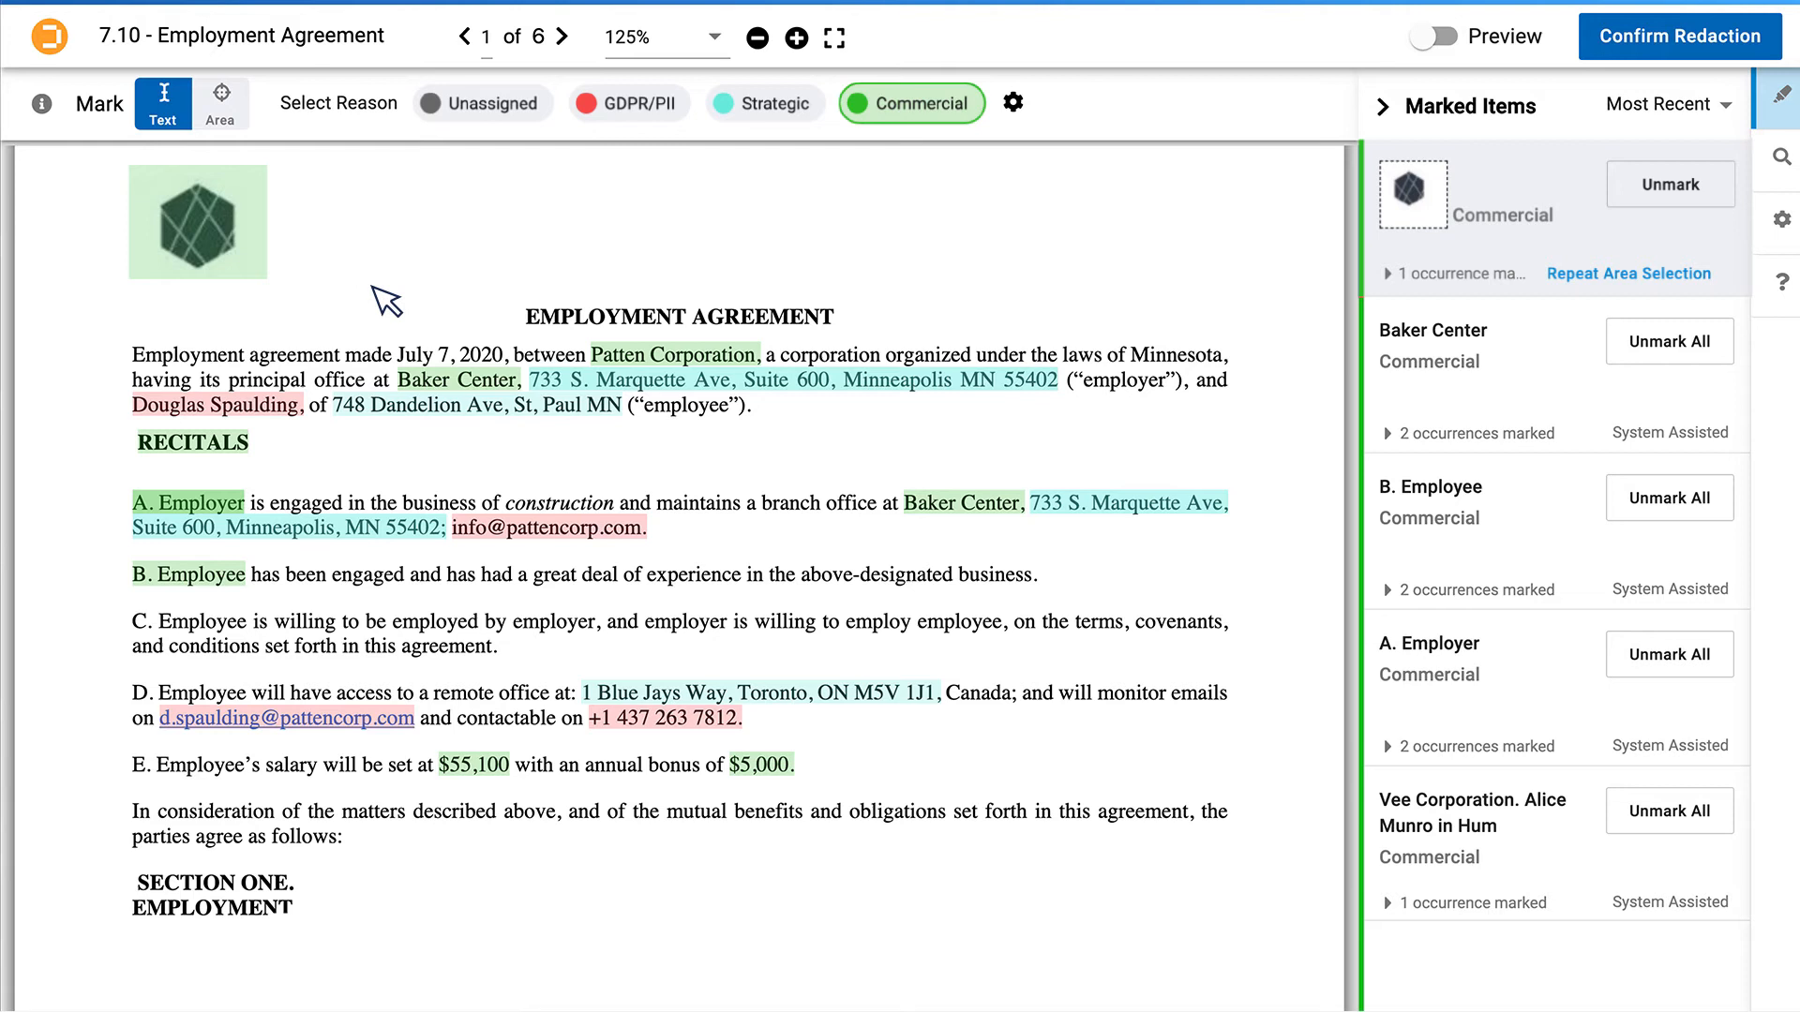
mouse_move(693, 155)
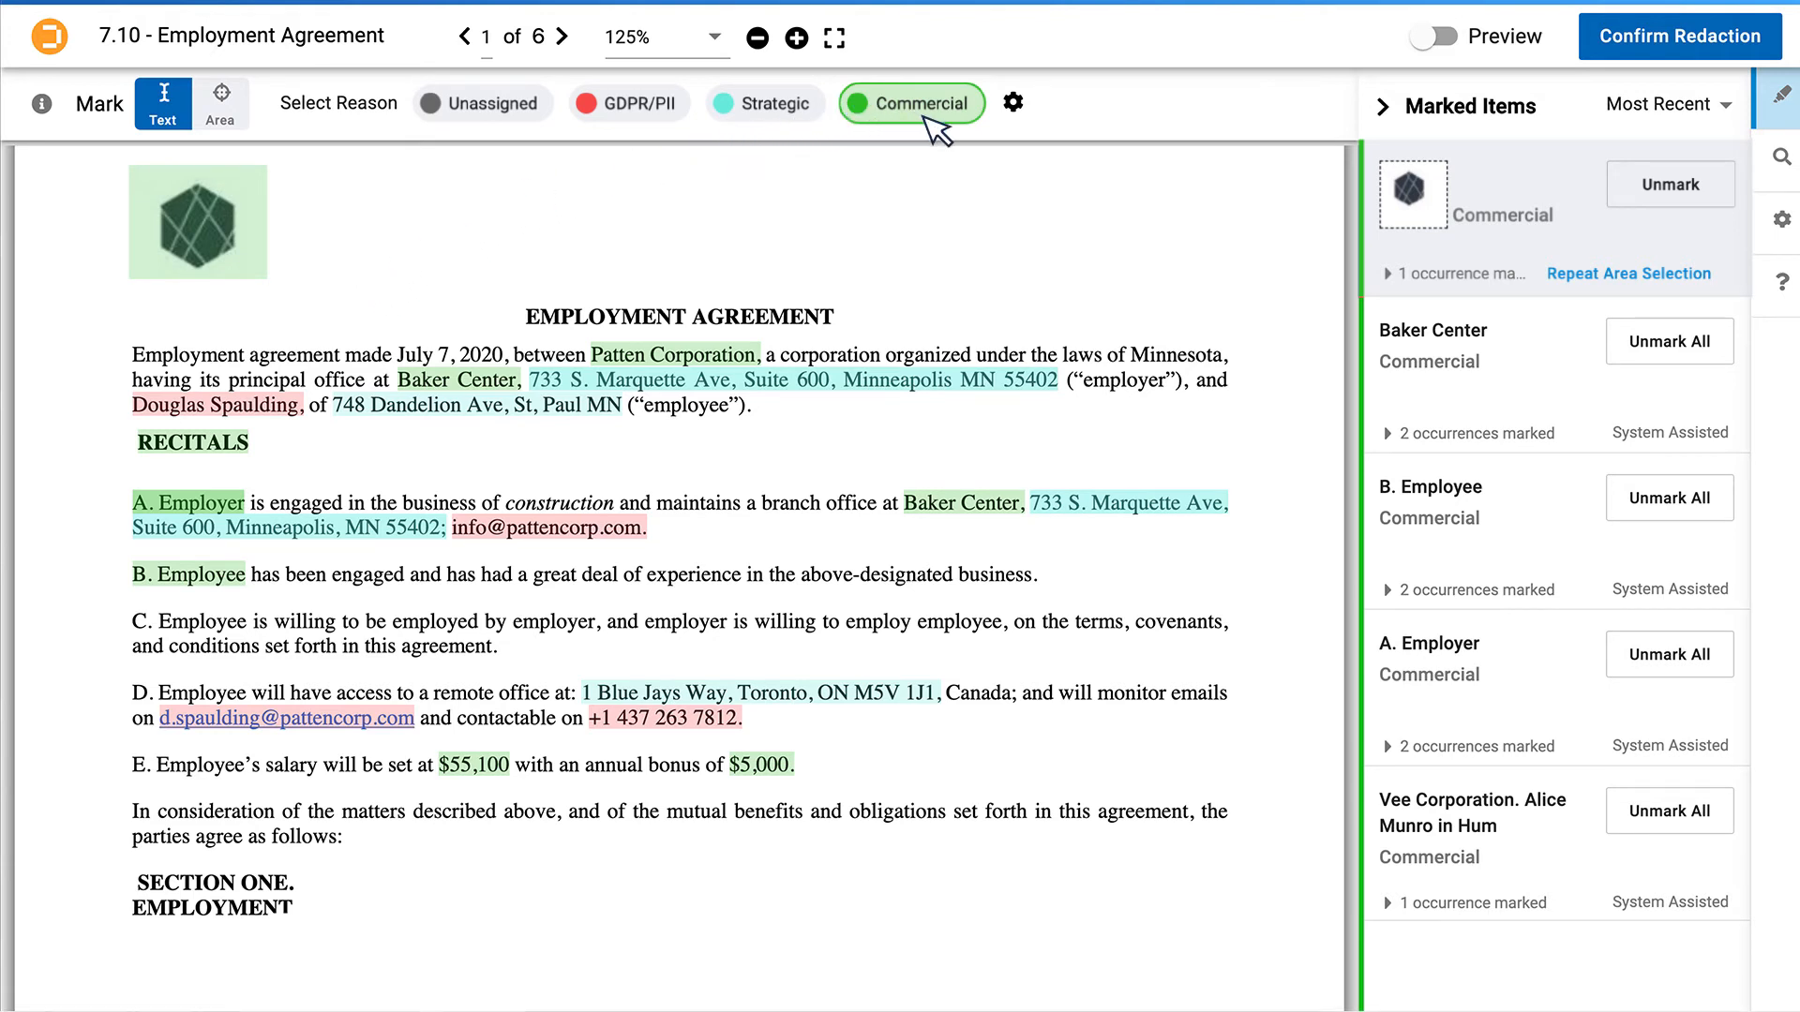
mouse_move(1616, 67)
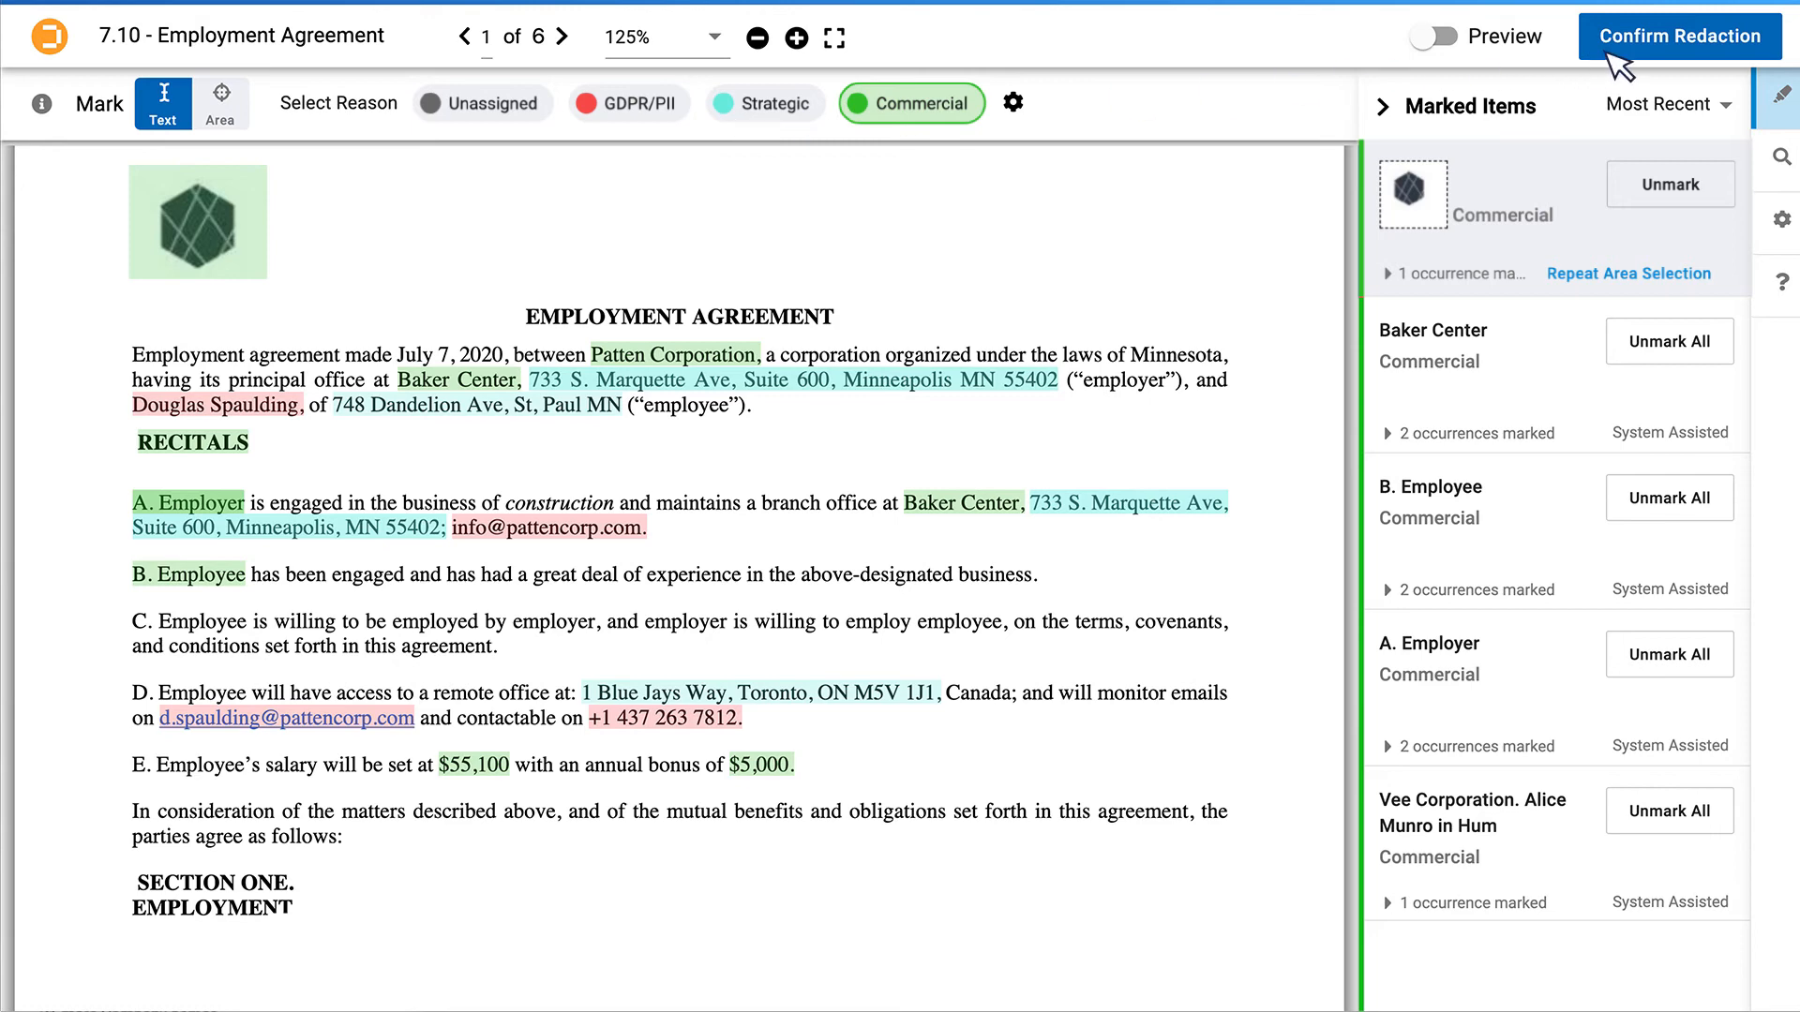
Step: Confirm redaction for Unassigned, GDPR/PII, Strategic and Commercial so documents show Redaction Confirmed
left_click(1676, 35)
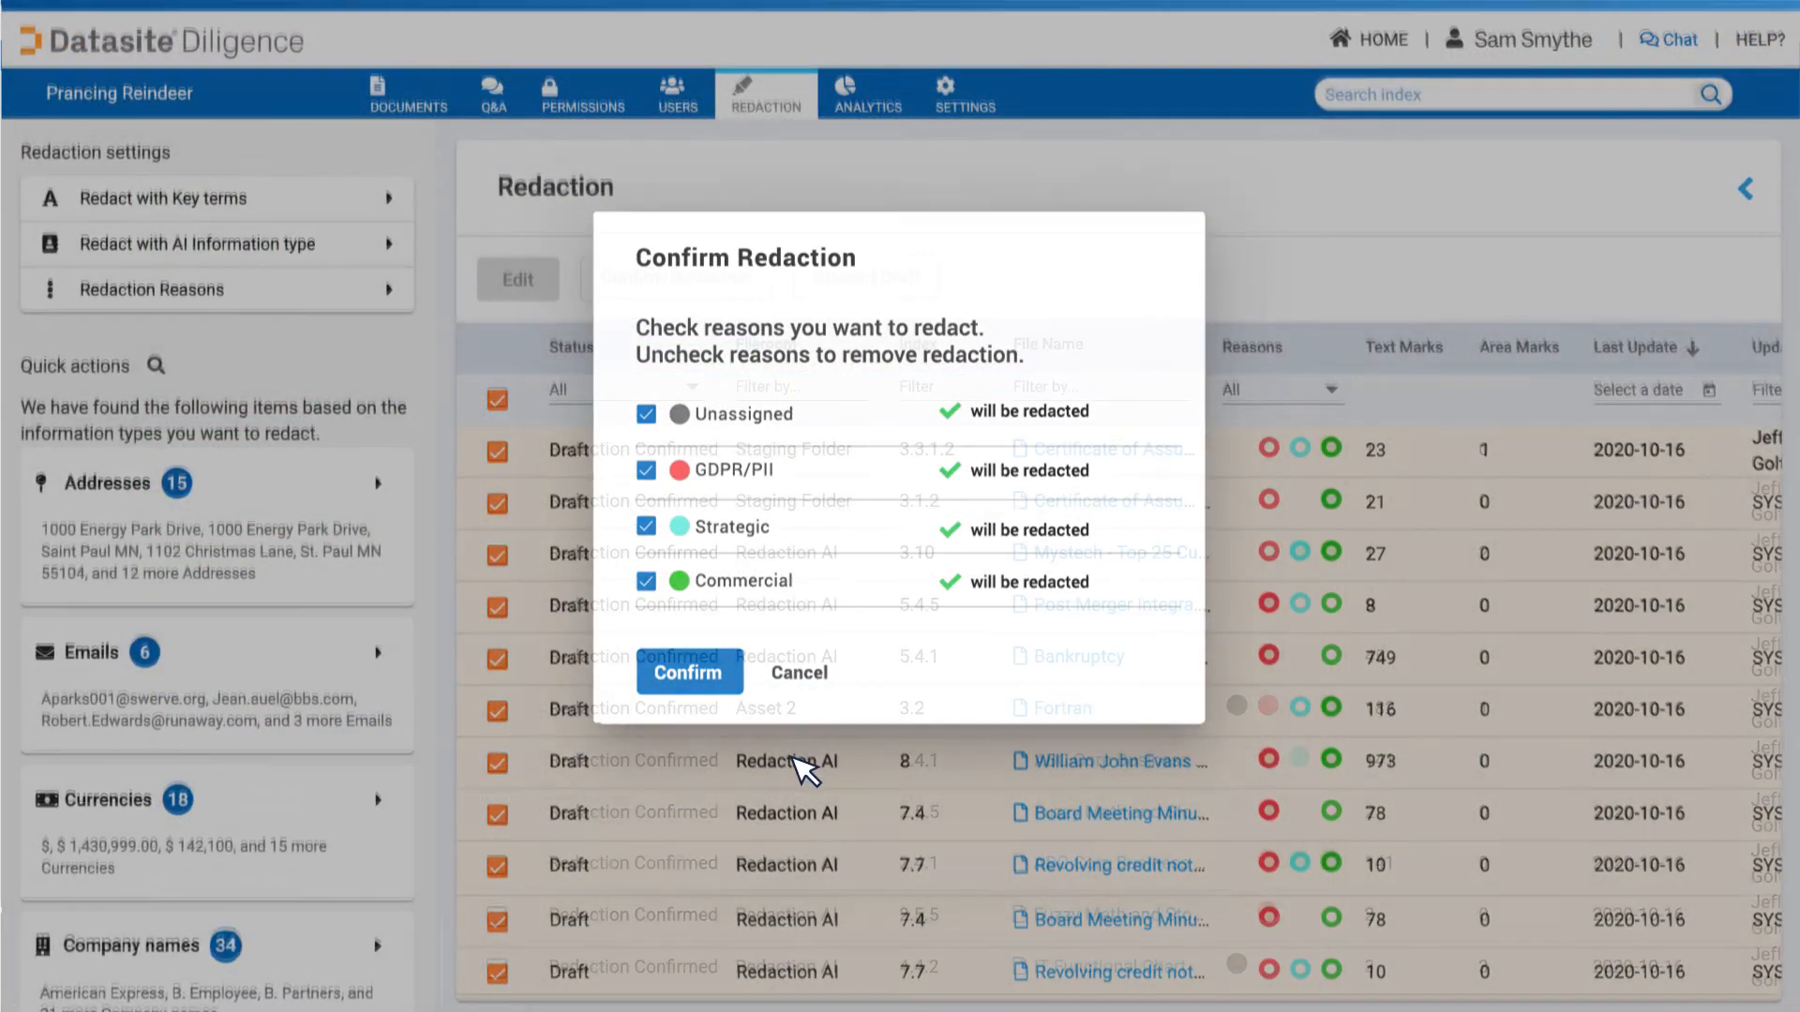
left_click(690, 673)
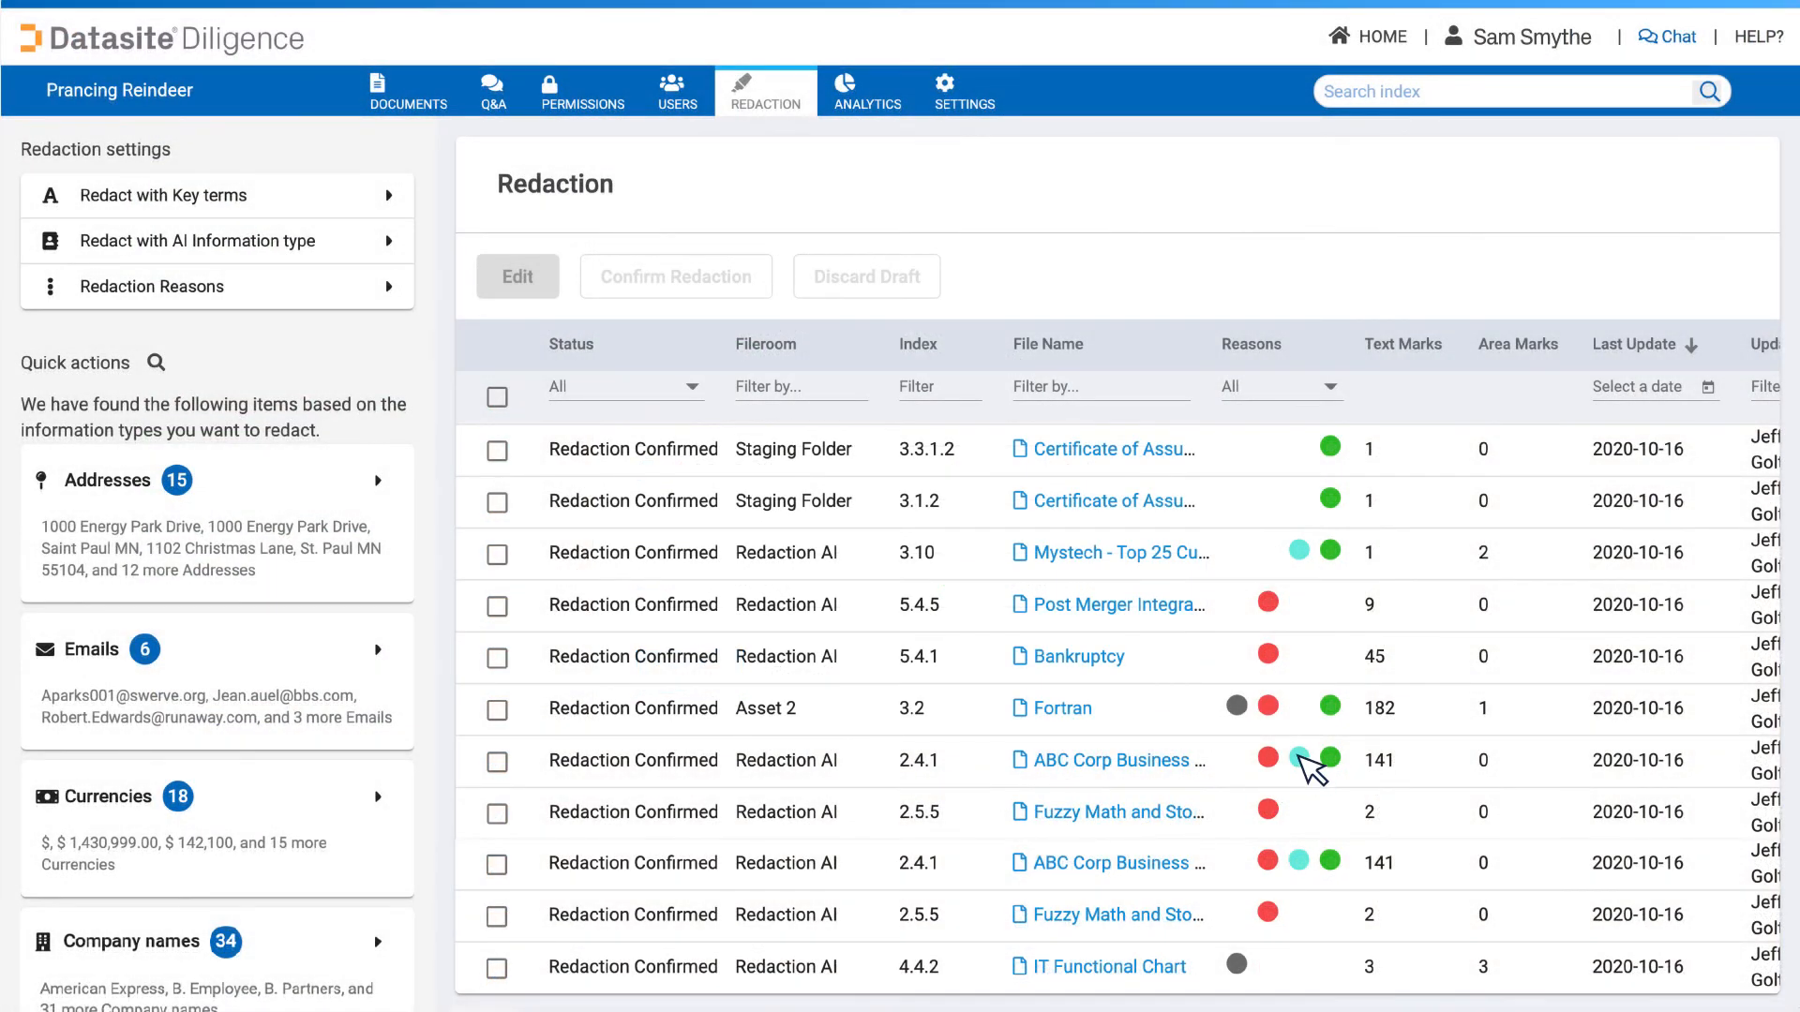